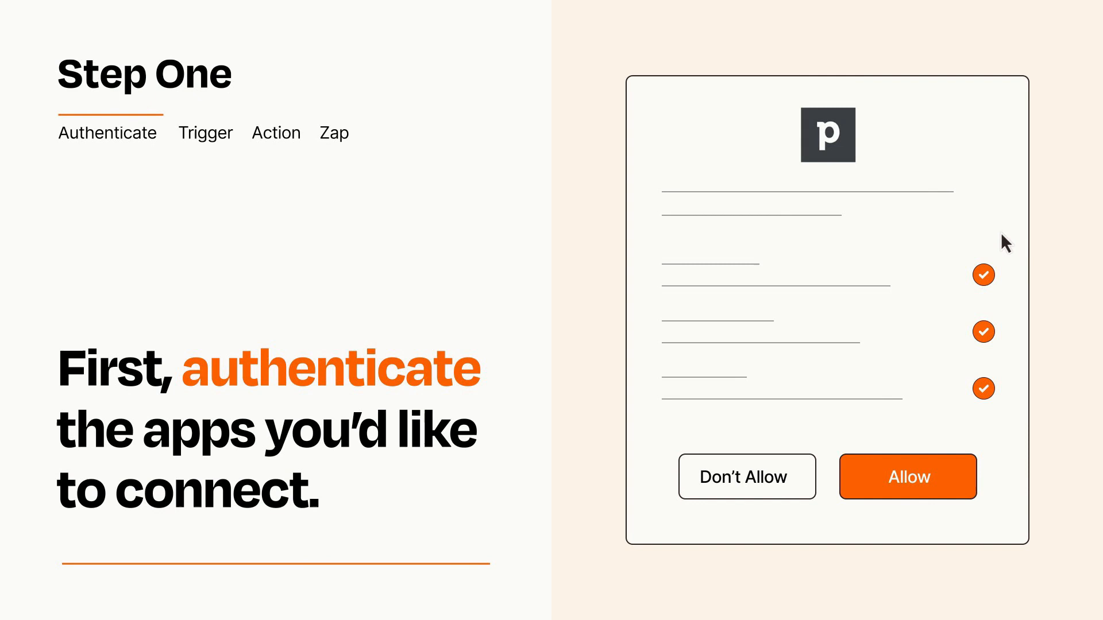
mouse_move(973, 515)
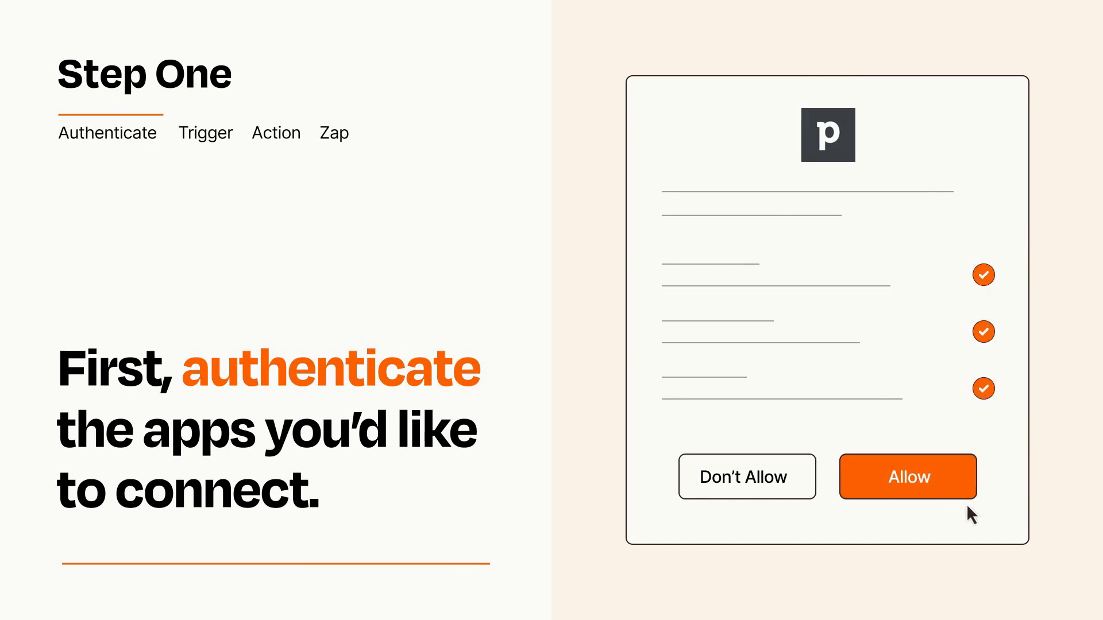
Step: Allow Zapier to access the Pipedrive account
left_click(906, 475)
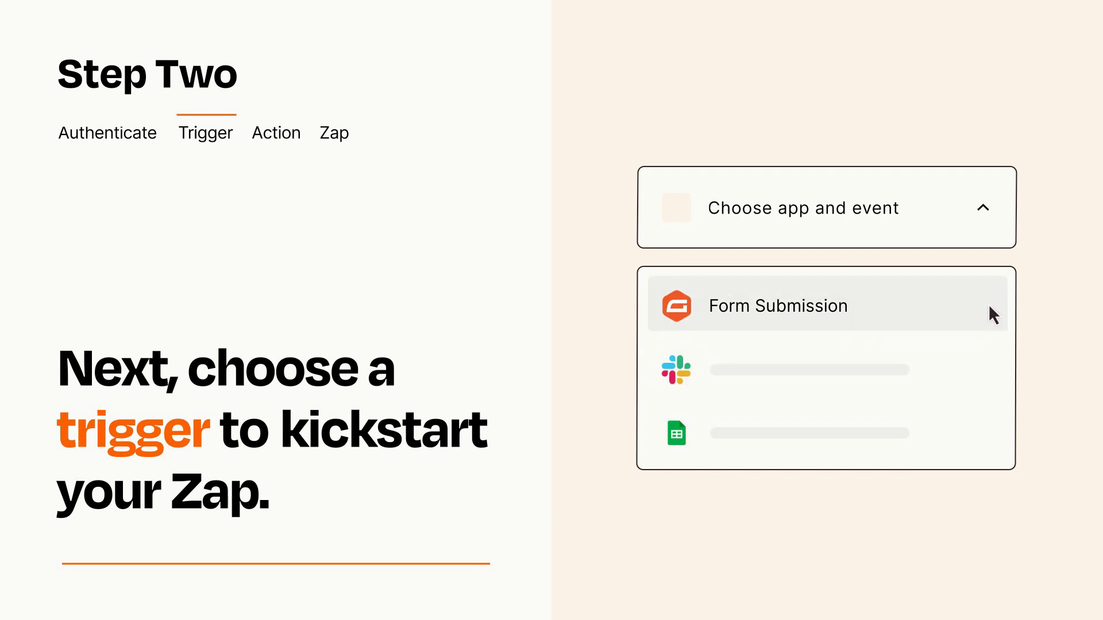
mouse_move(993, 318)
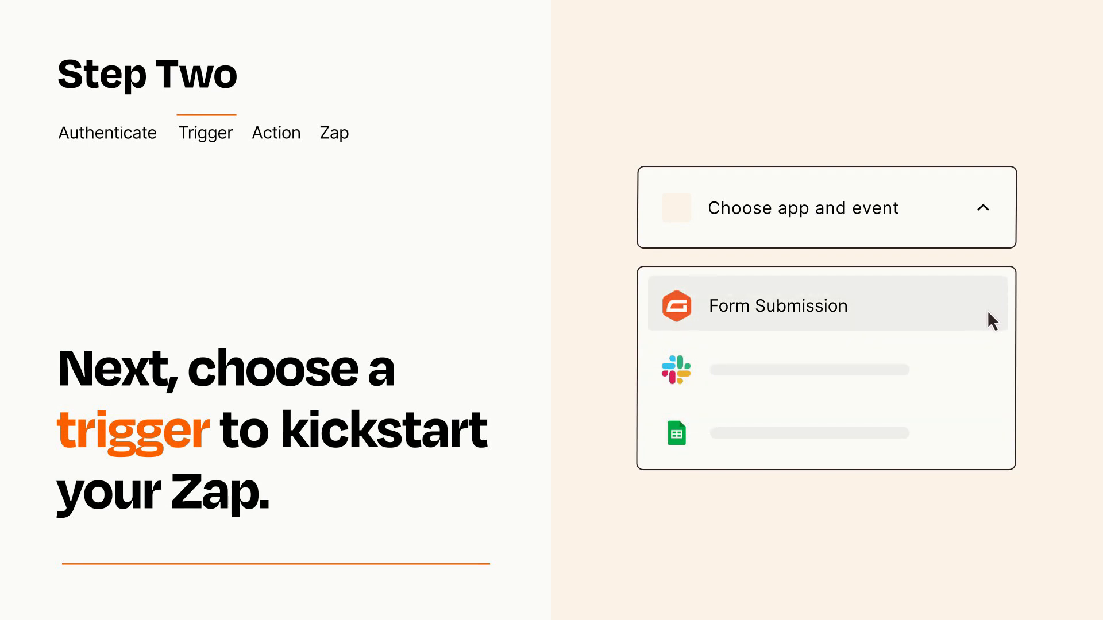
Step: Choose Form Submission as the Zap's trigger event
left_click(776, 306)
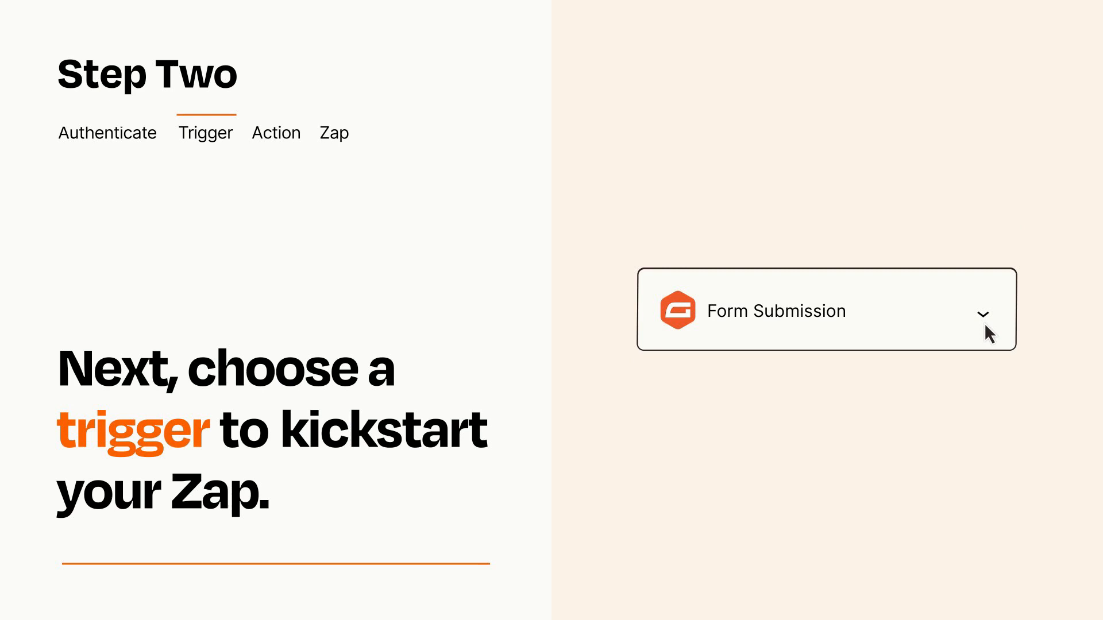
mouse_move(999, 331)
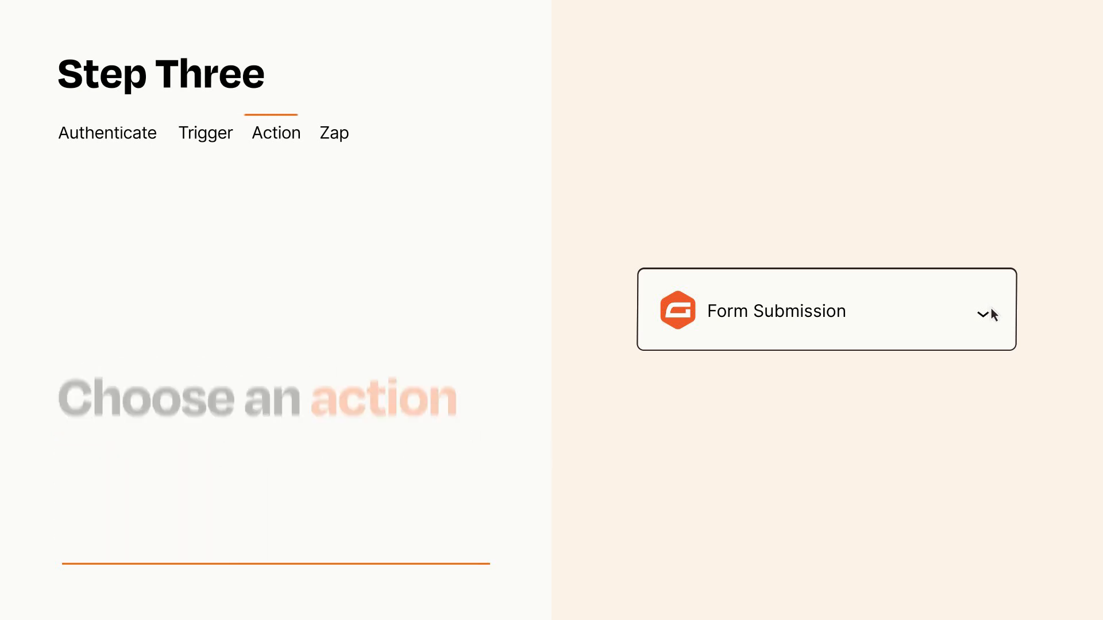
Step: Add Pipedrive Create Deal as the action with Item and Details mapped from the form
left_click(826, 310)
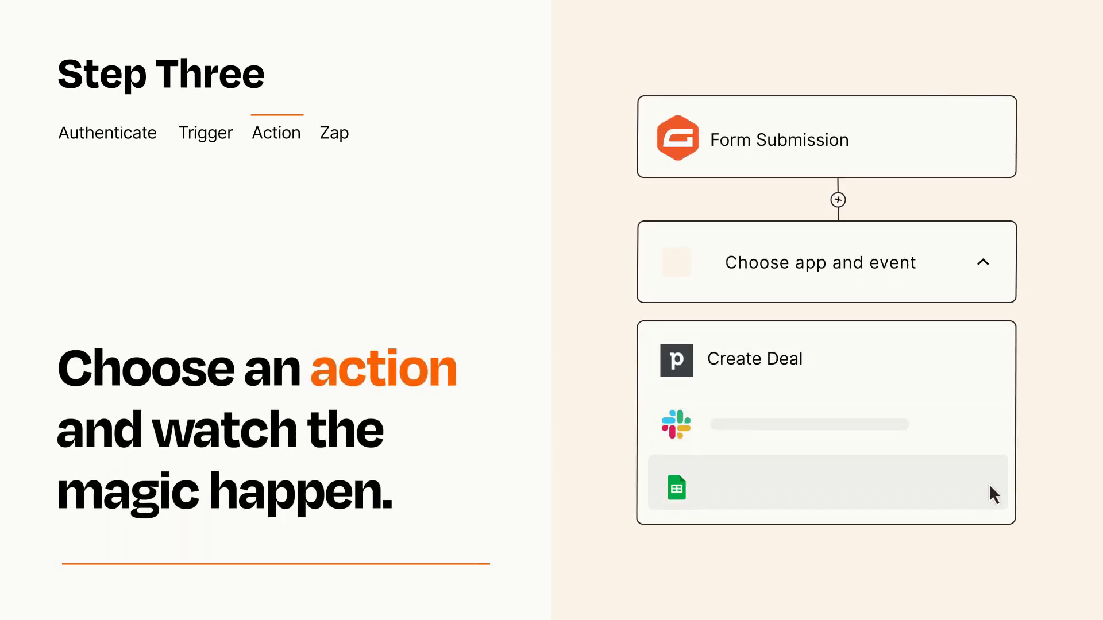
mouse_move(992, 374)
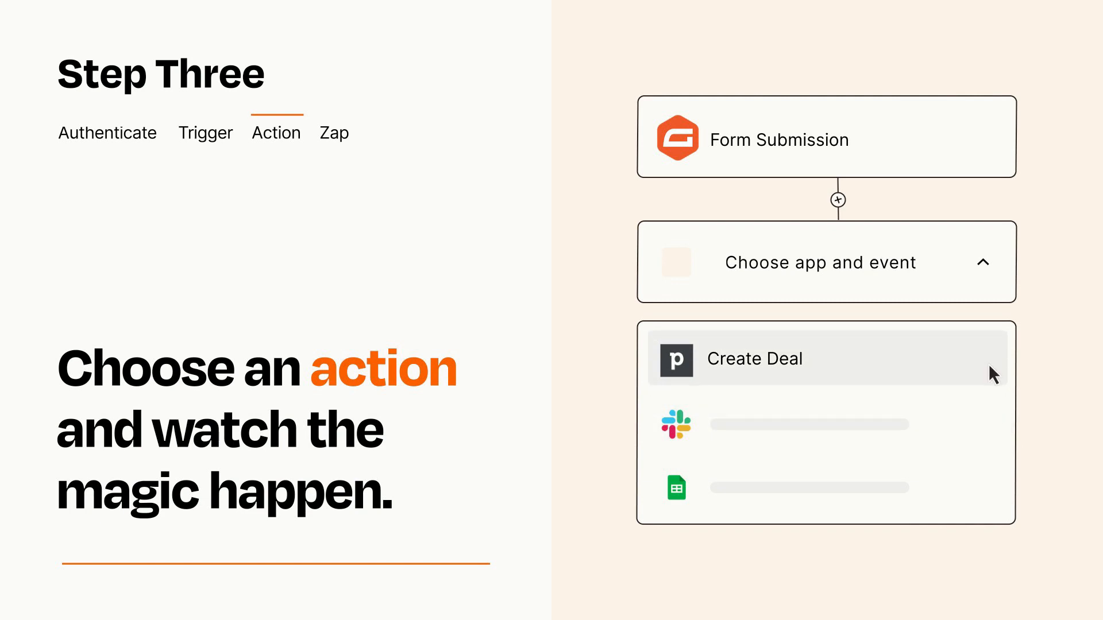
left_click(755, 359)
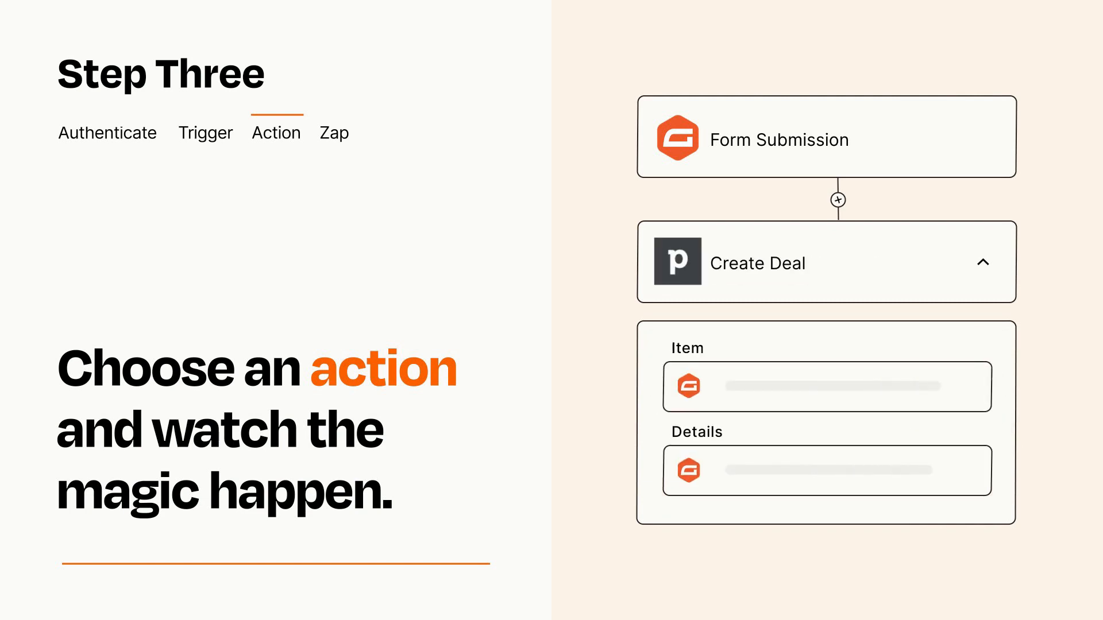
left_click(985, 262)
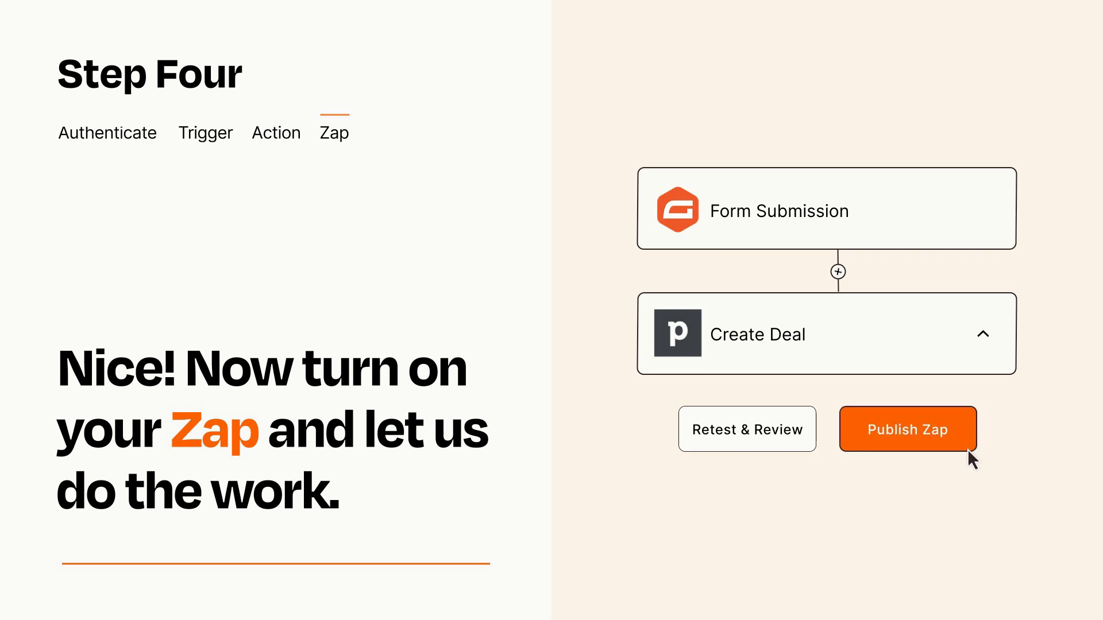
Step: Publish the finished Zap so form submissions create Pipedrive deals
left_click(906, 429)
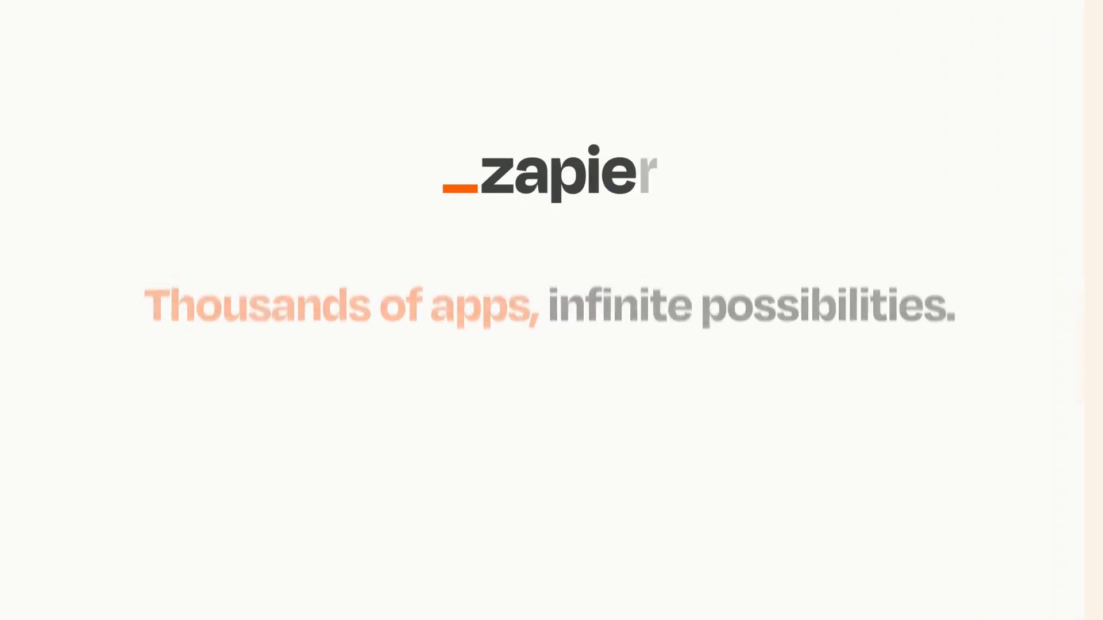